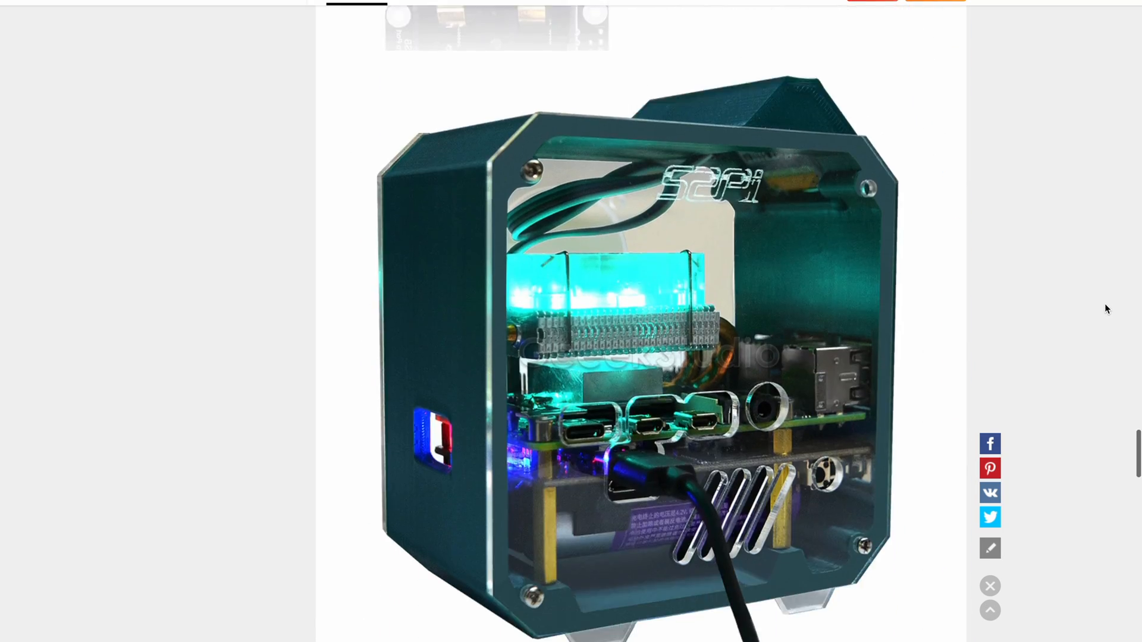
# Scroll the Set up the Pironman page down to the Install pironman module commands
pyautogui.scroll(-3)
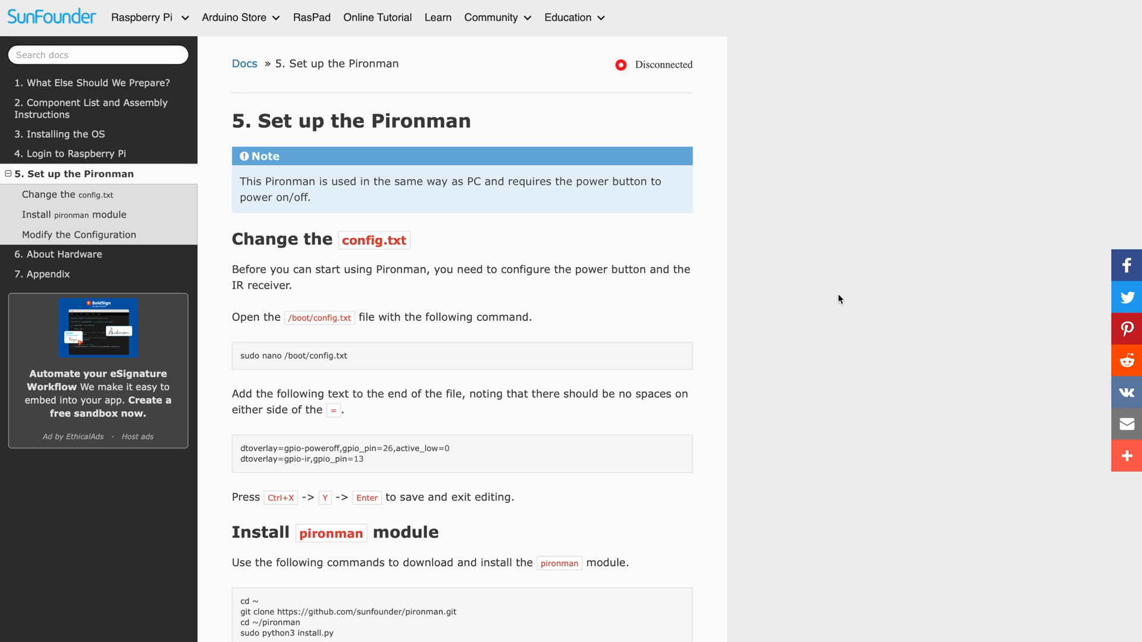
pyautogui.scroll(-3)
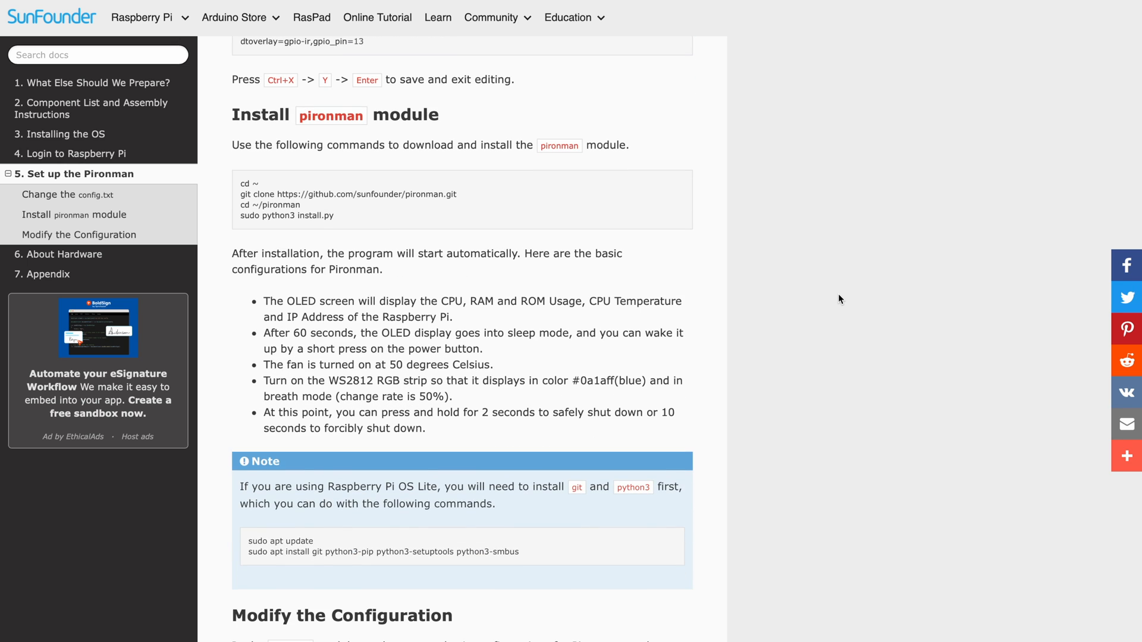
pyautogui.scroll(-3)
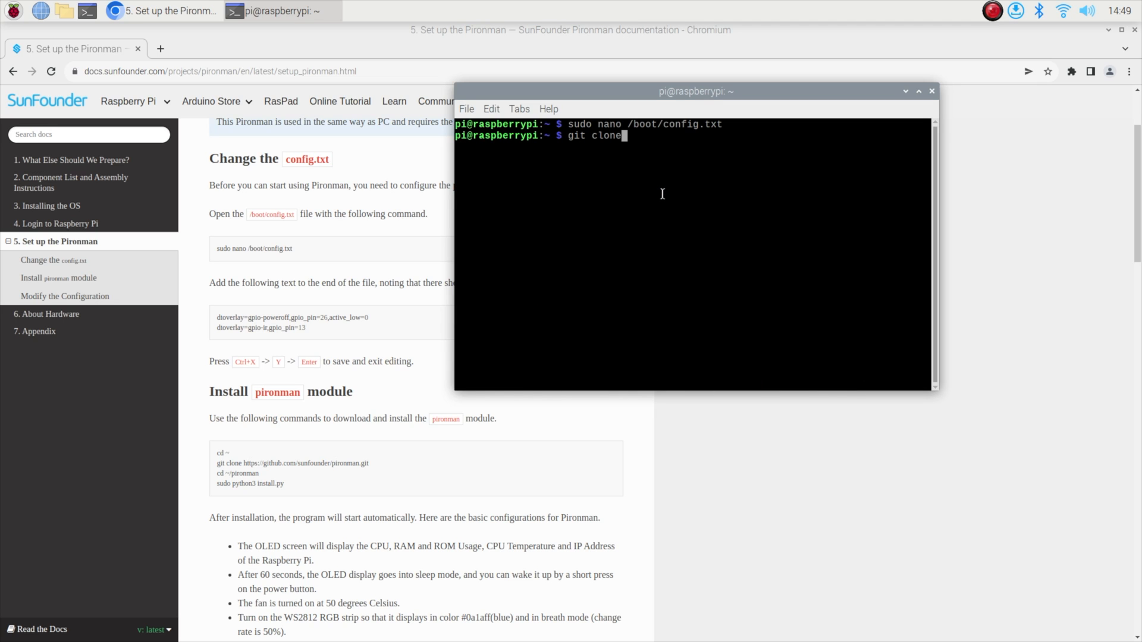
pyautogui.write('https://github.com/sunfounder/pironman.')
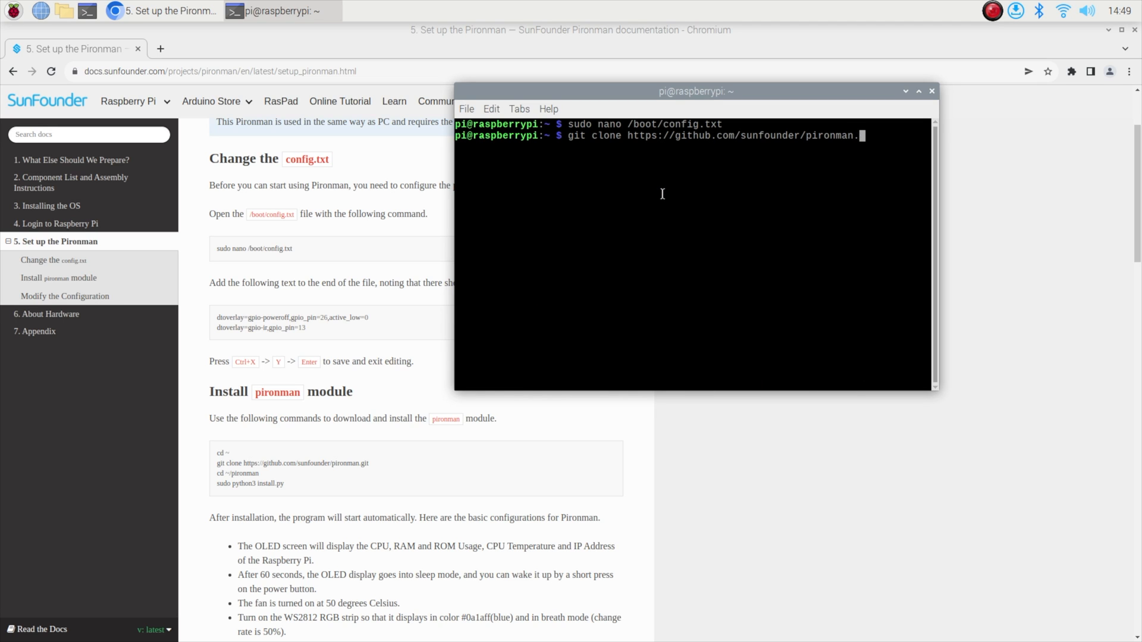
pyautogui.press('Return')
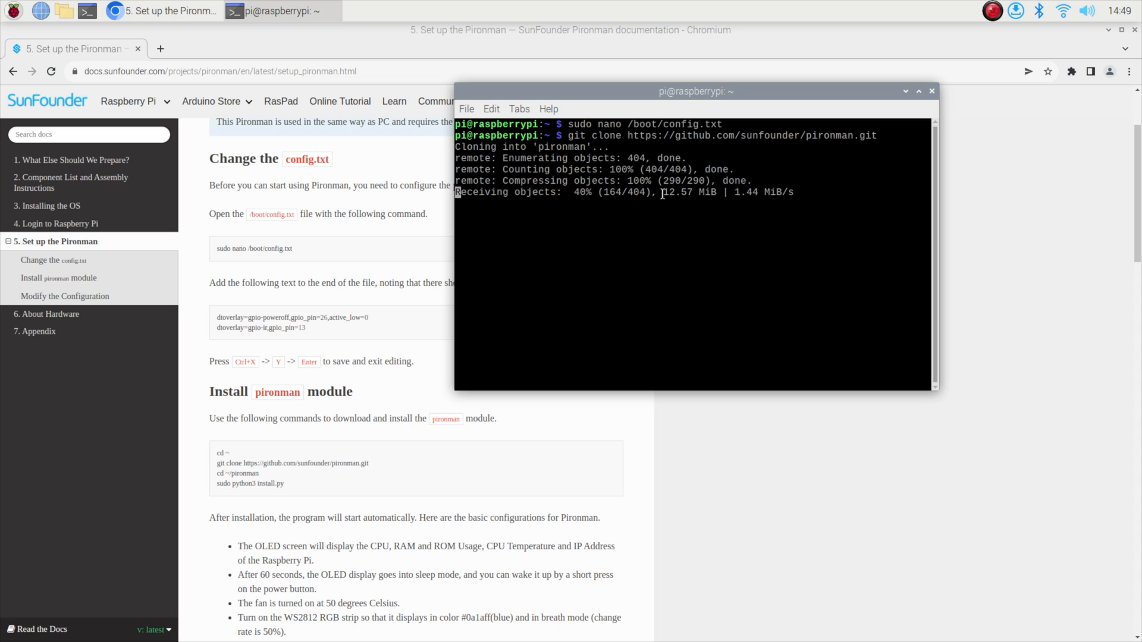